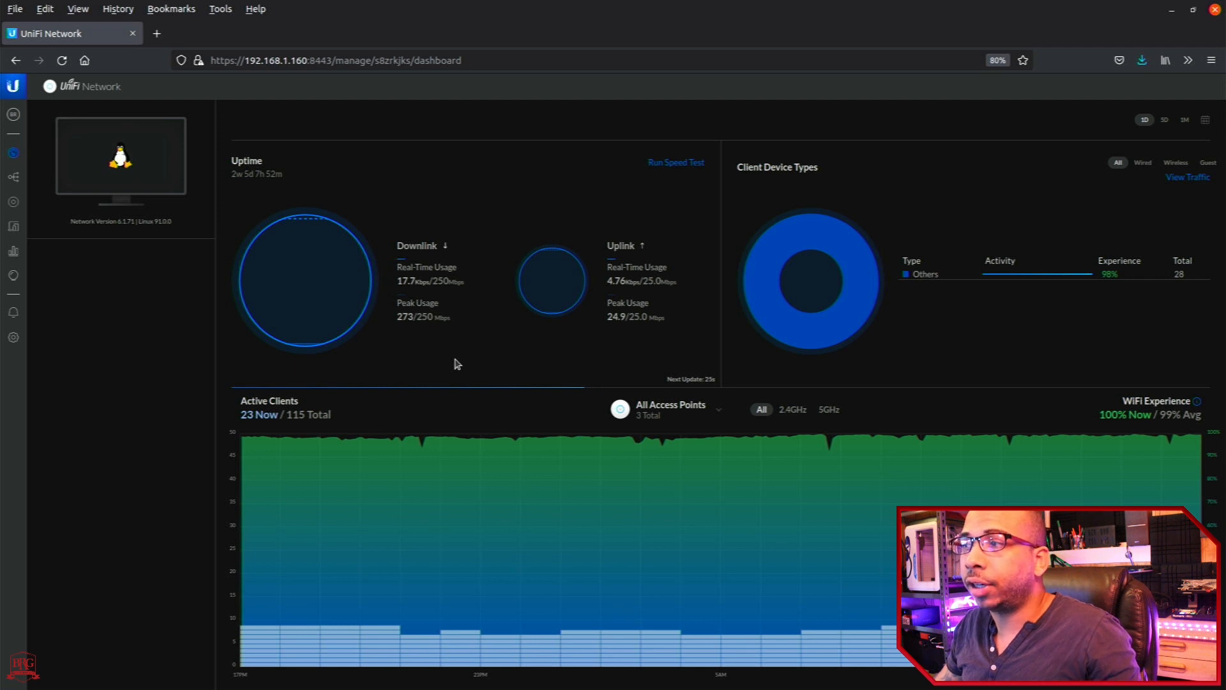
mouse_move(442, 182)
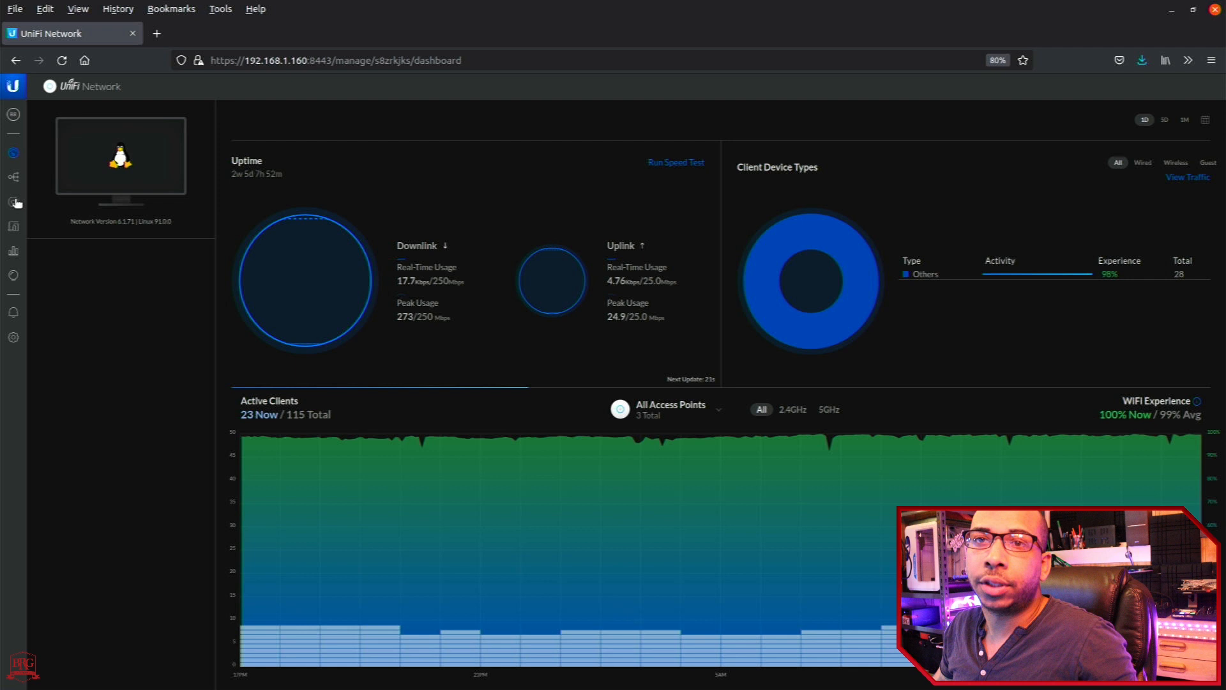
mouse_move(13, 203)
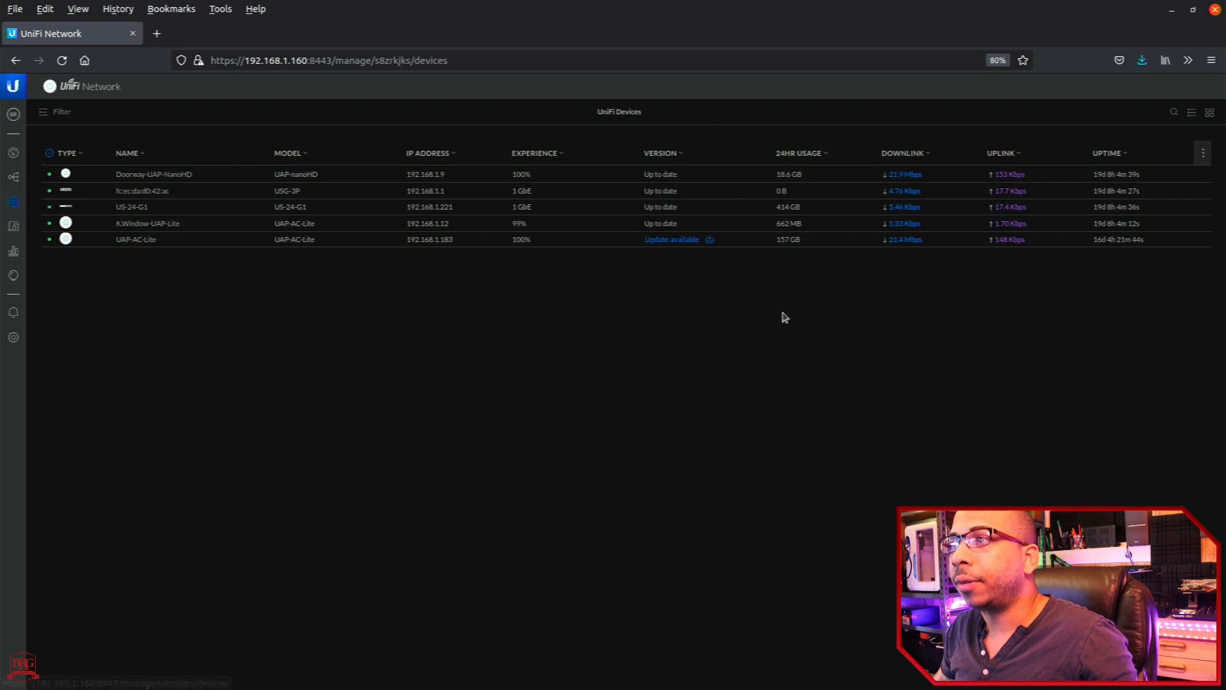
mouse_move(788, 294)
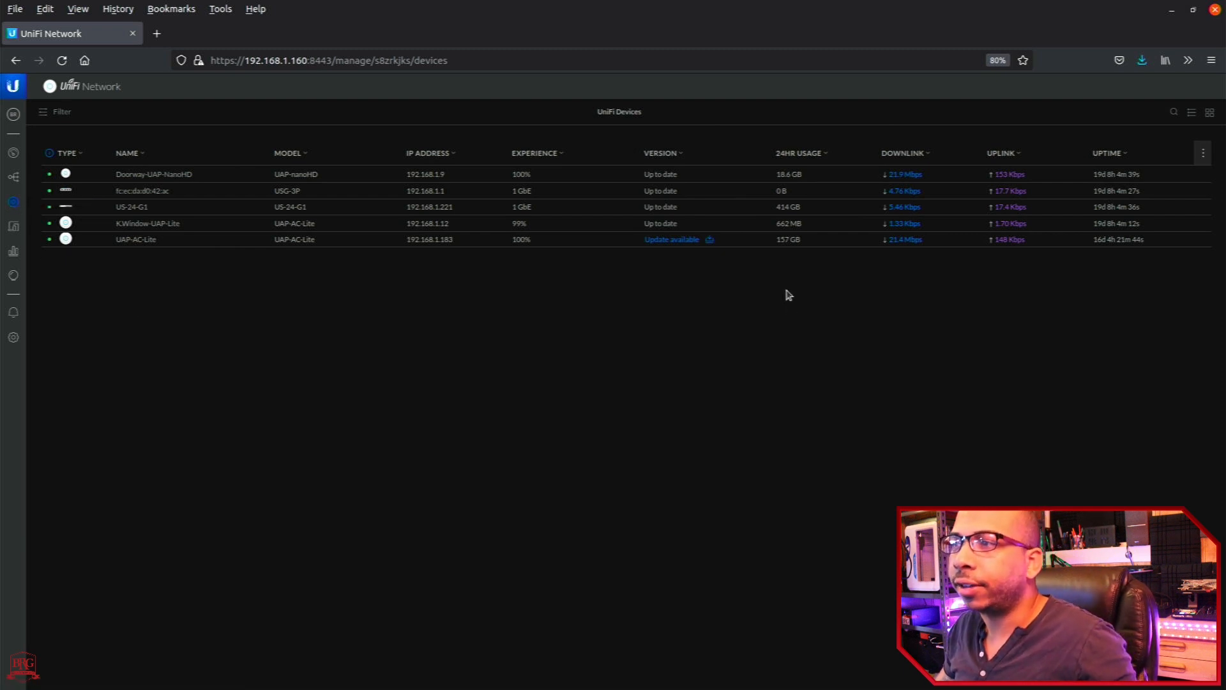
mouse_move(835, 208)
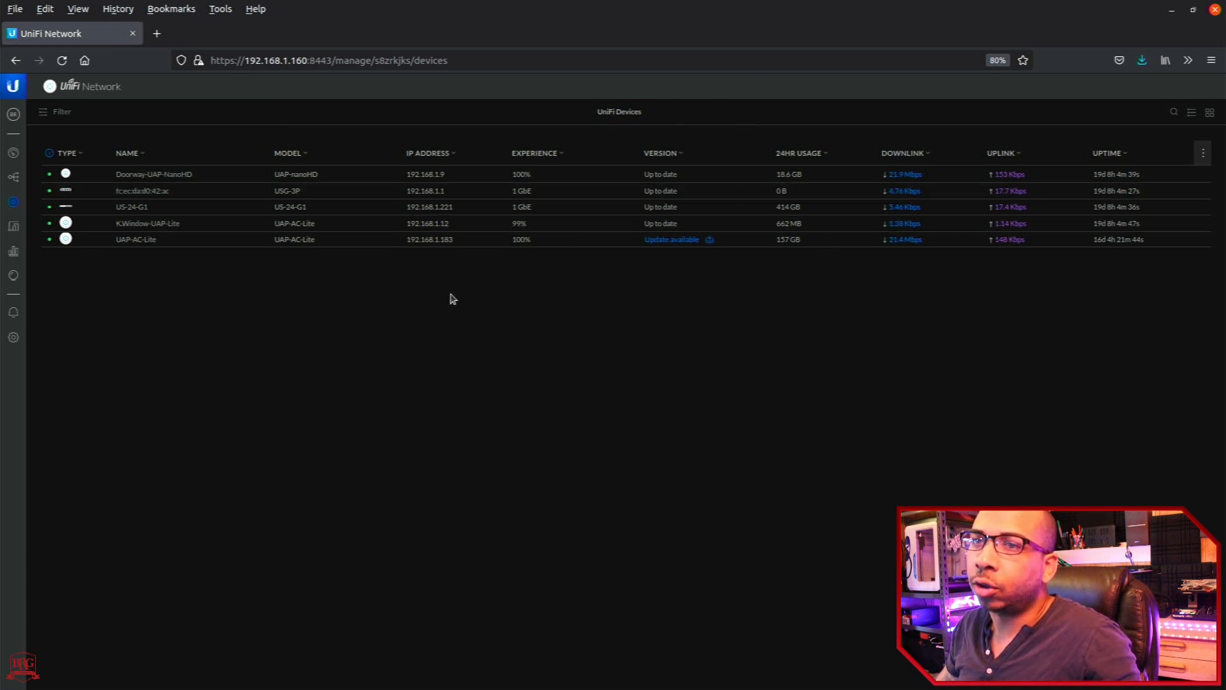
mouse_move(328, 239)
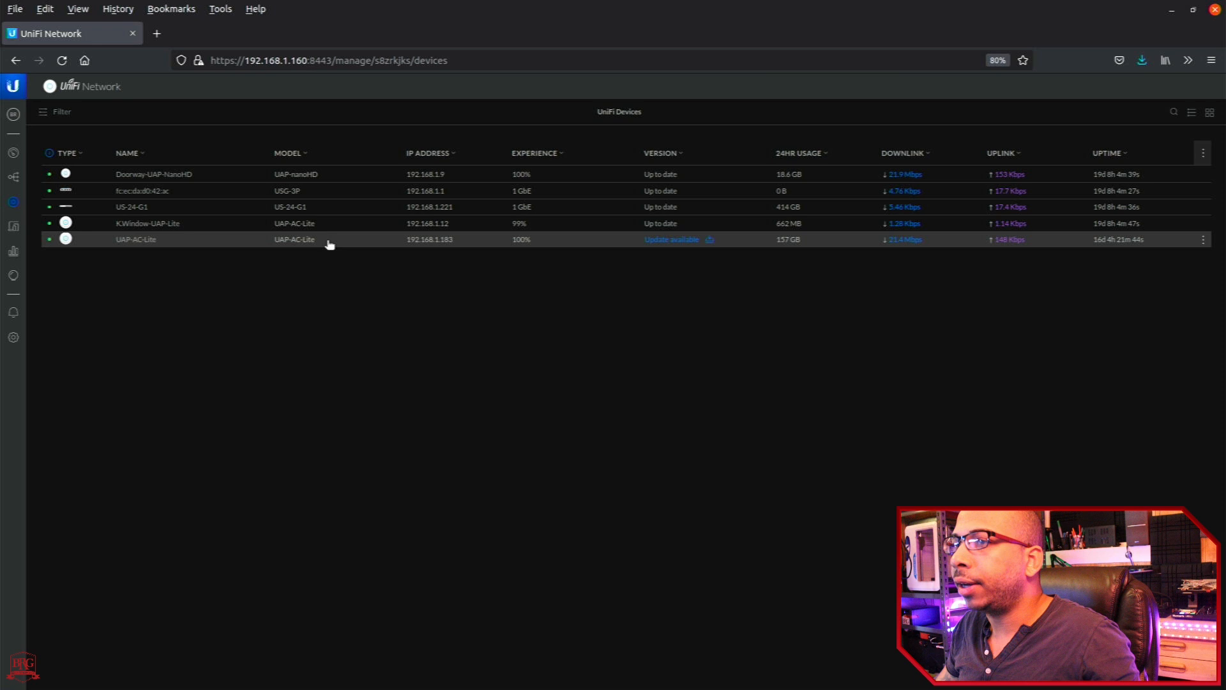
mouse_move(700, 243)
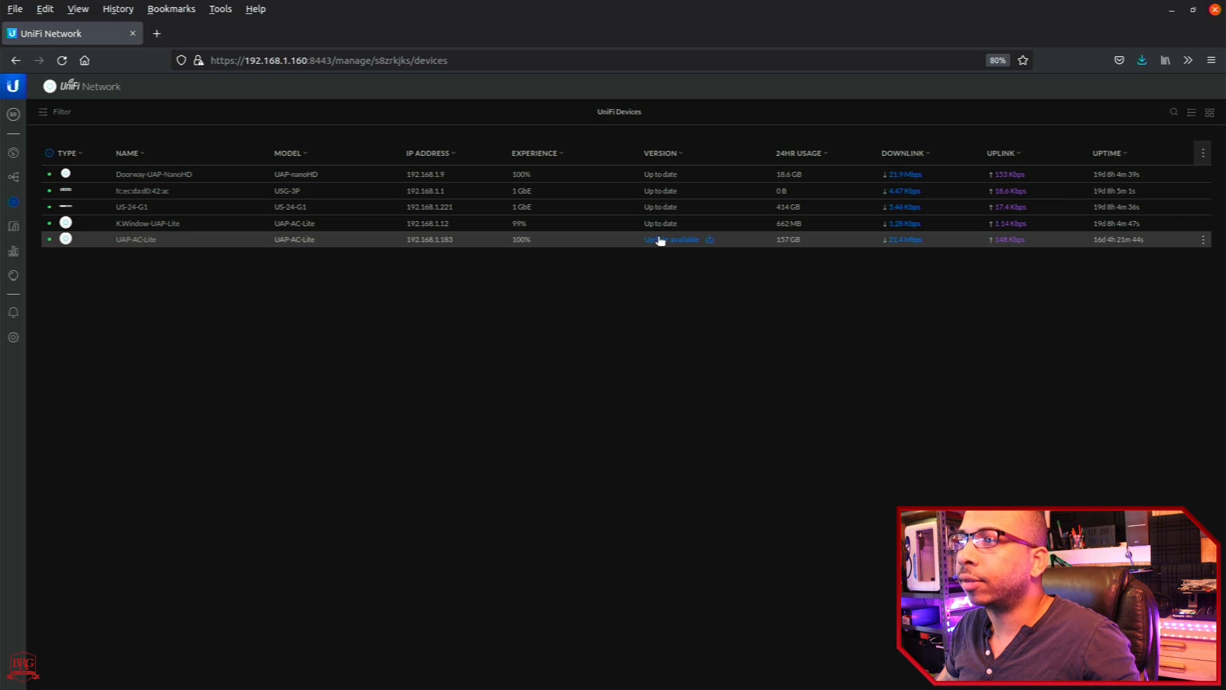
- Launch the UAP-AC-Lite firmware upgrade from its row and confirm it in the Upgrade dialog
left_click(673, 239)
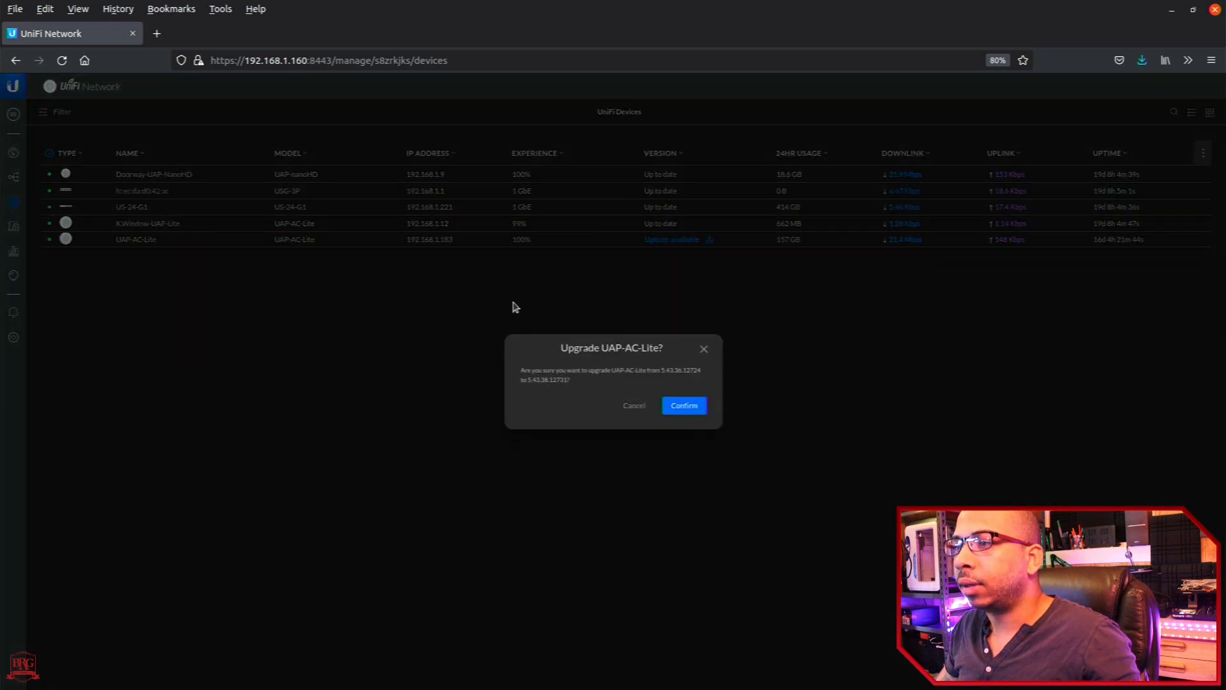
mouse_move(518, 403)
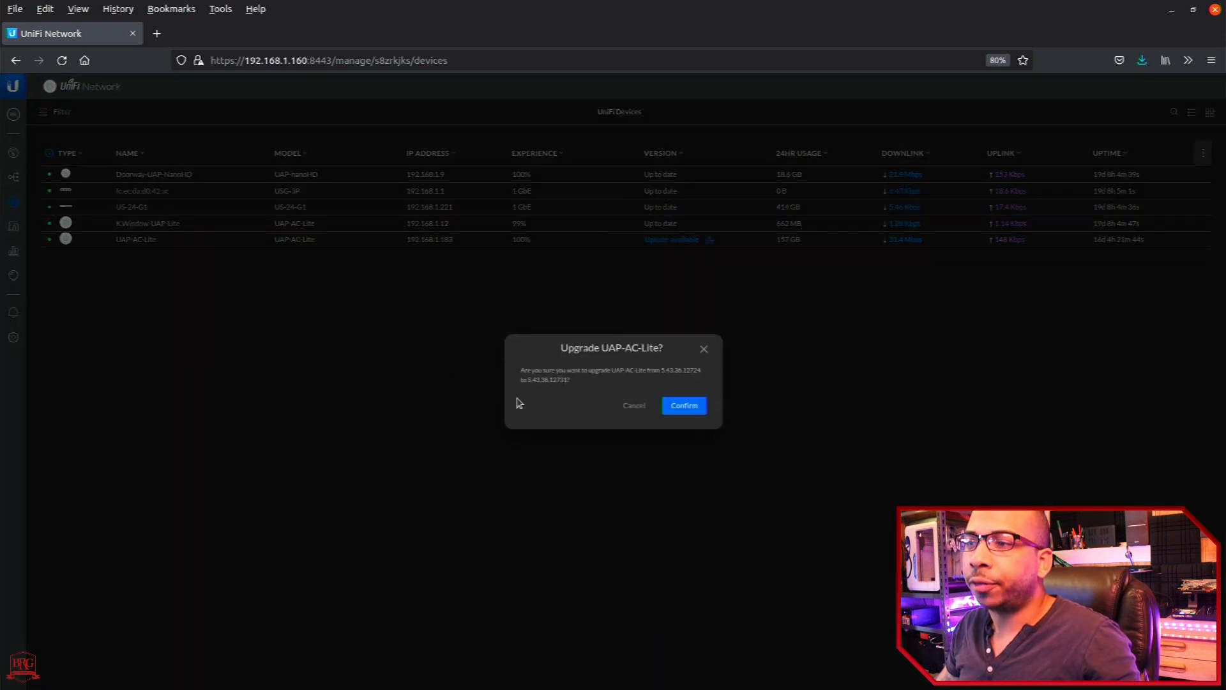
mouse_move(615, 367)
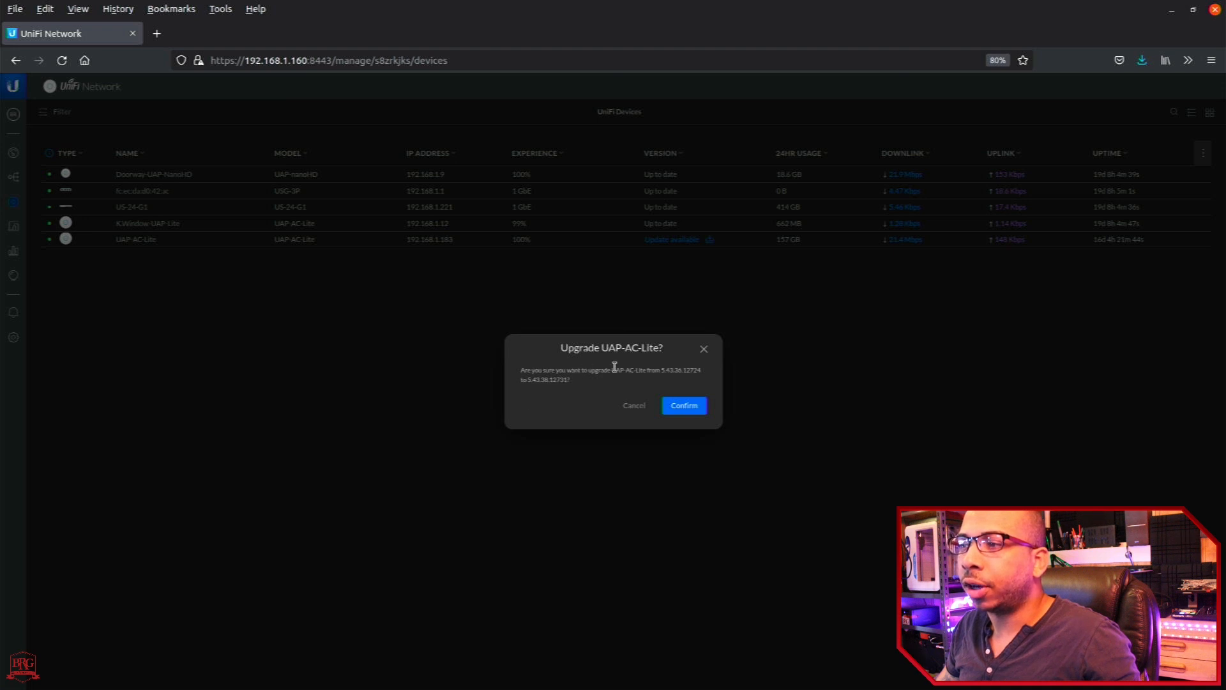
mouse_move(682, 405)
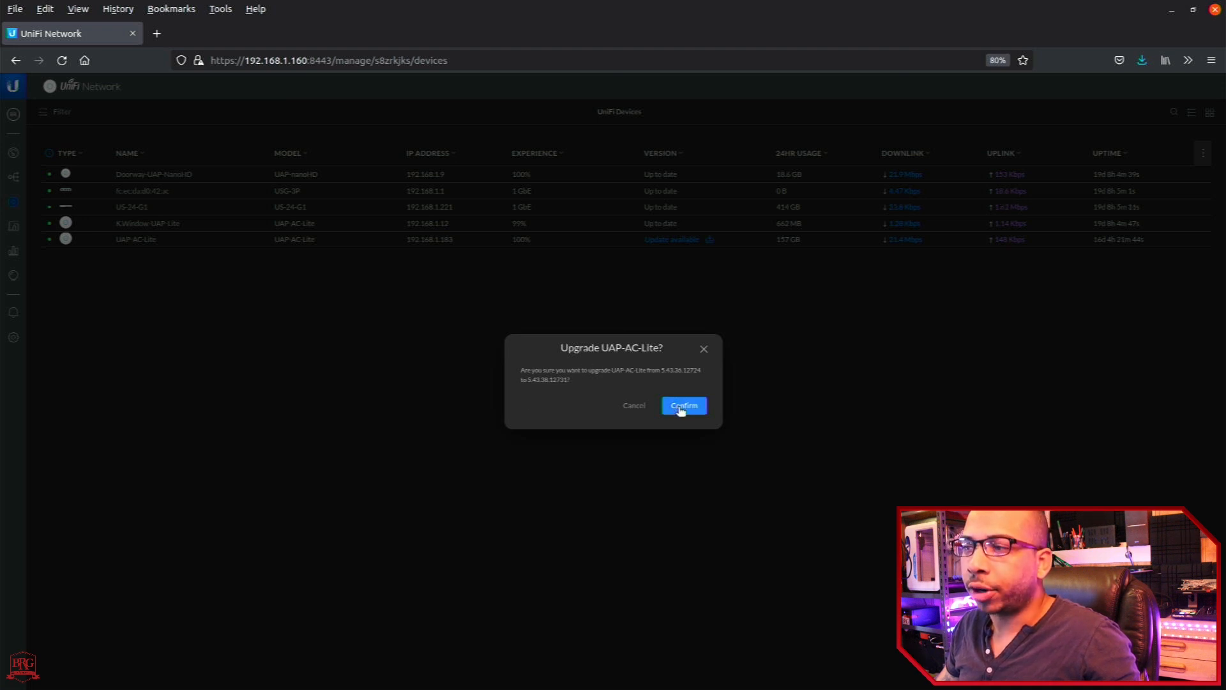
left_click(682, 405)
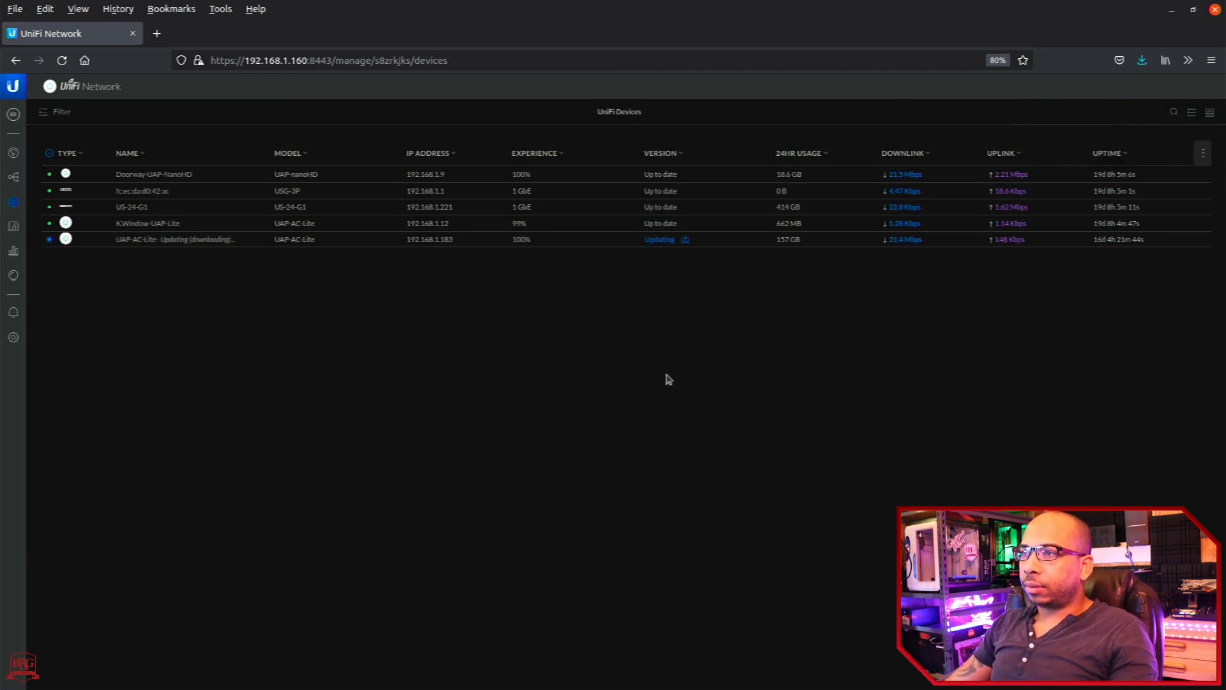
mouse_move(606, 239)
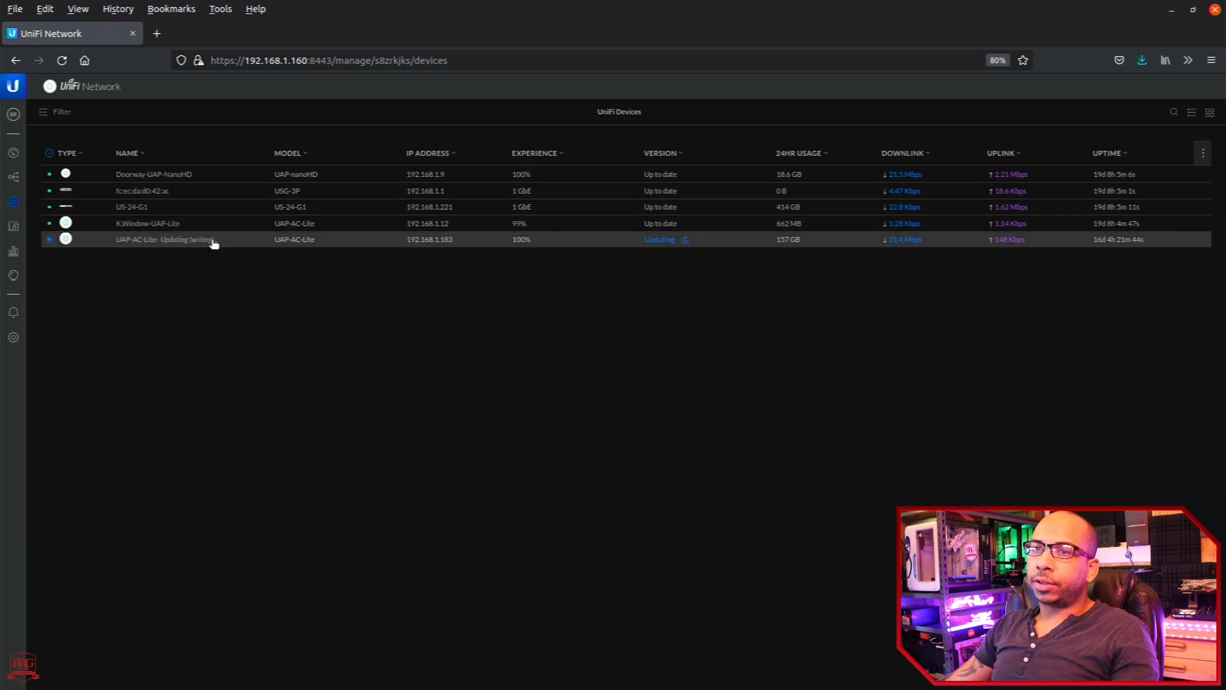
mouse_move(141, 243)
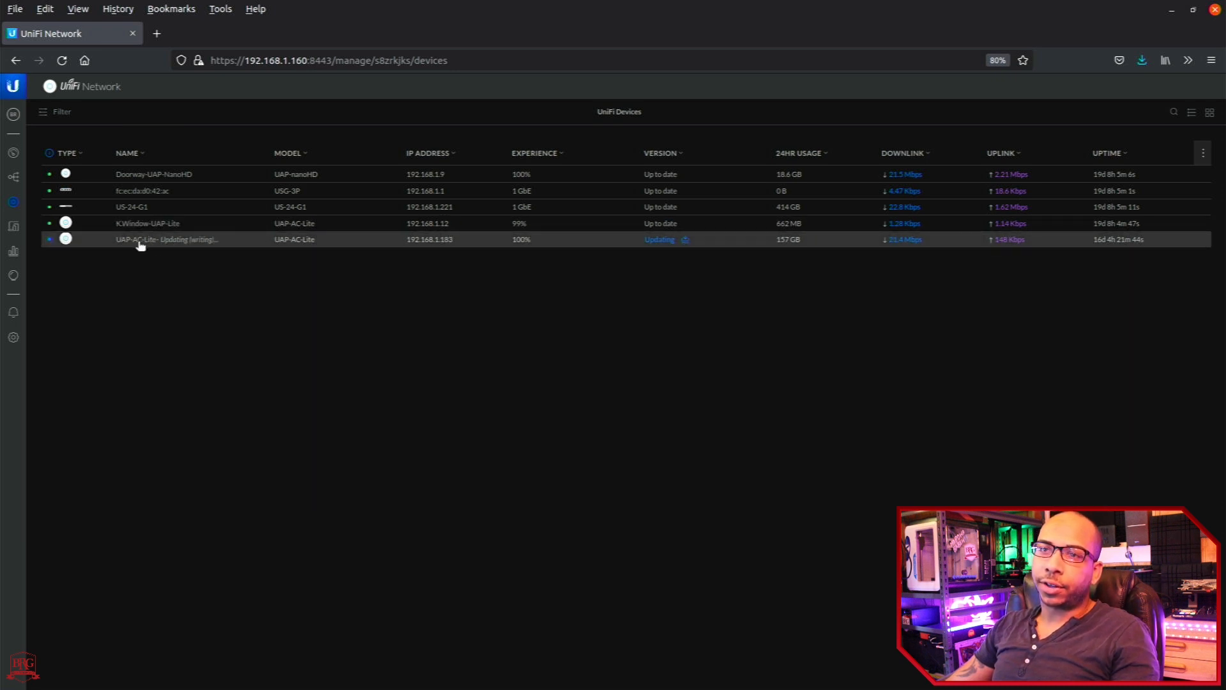
mouse_move(254, 235)
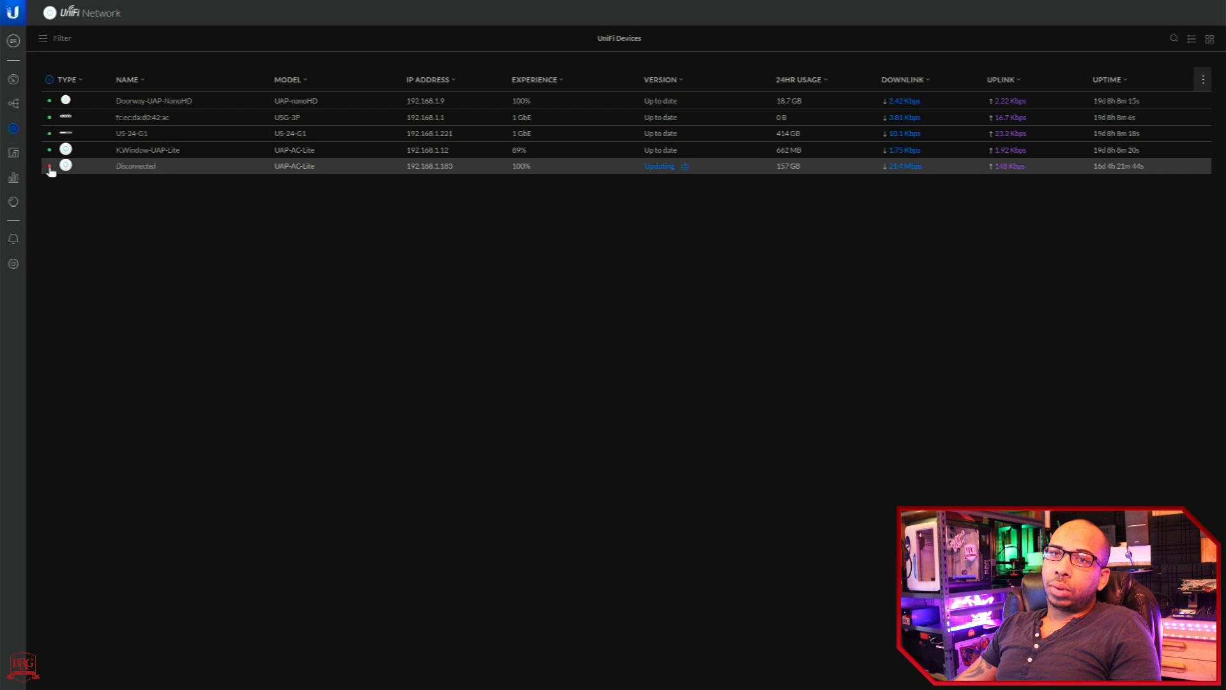
mouse_move(156, 169)
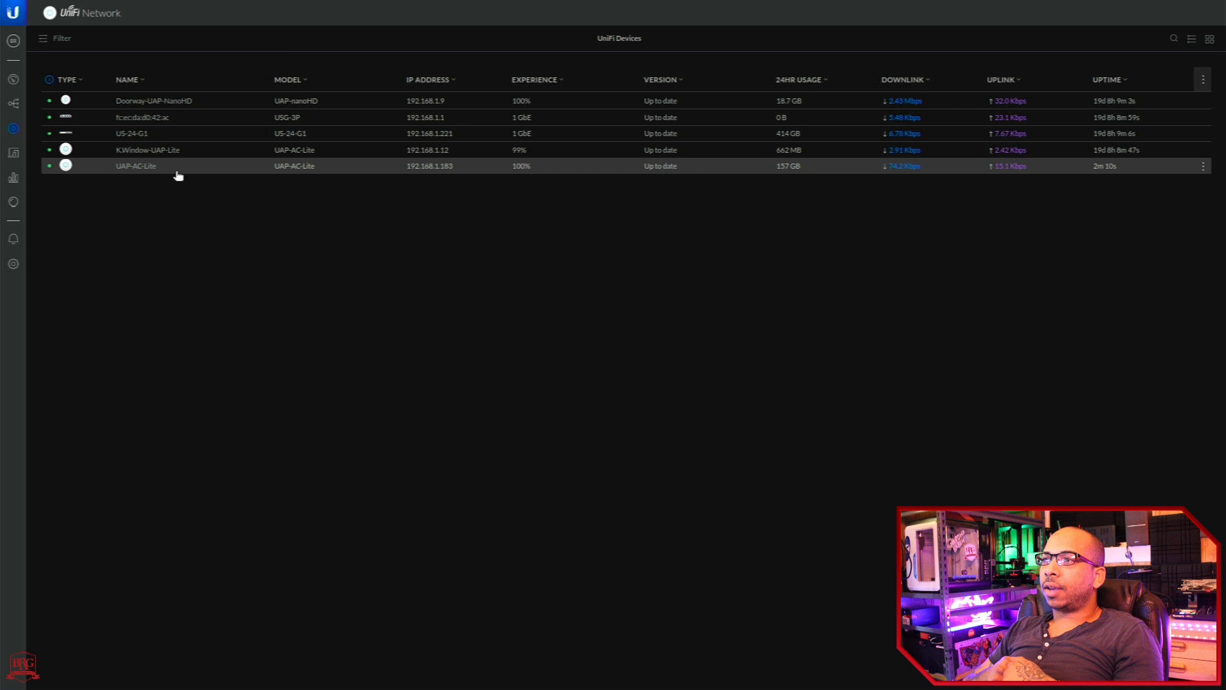
mouse_move(233, 144)
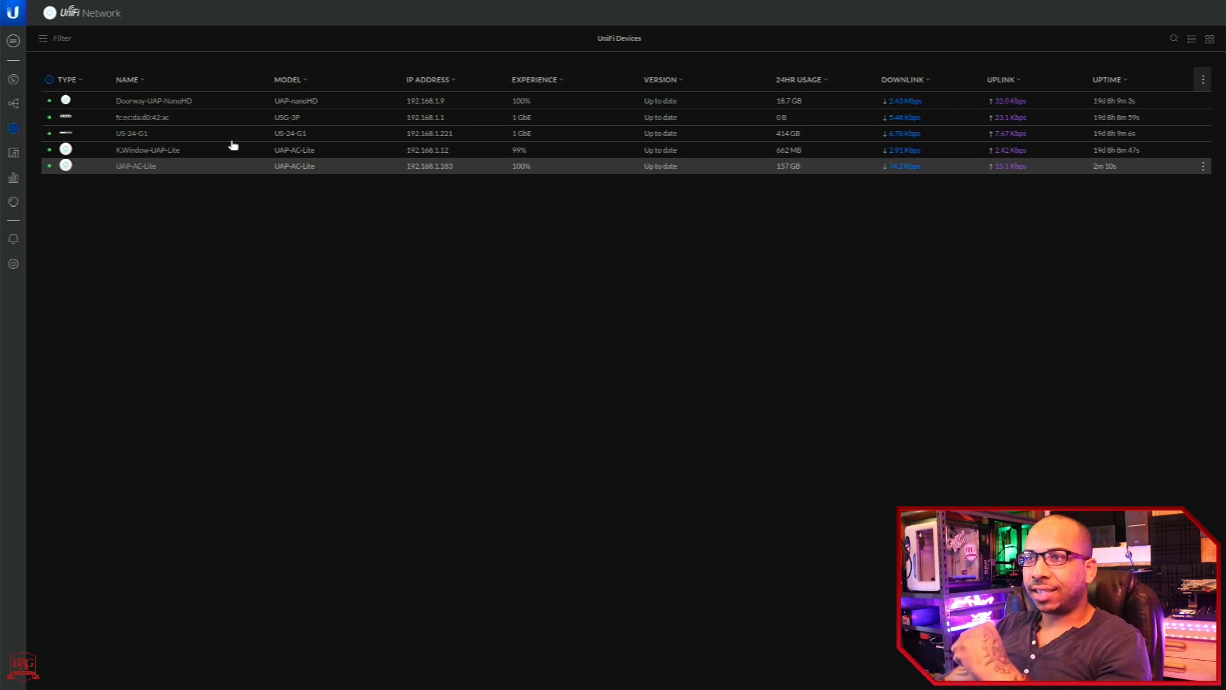
mouse_move(682, 169)
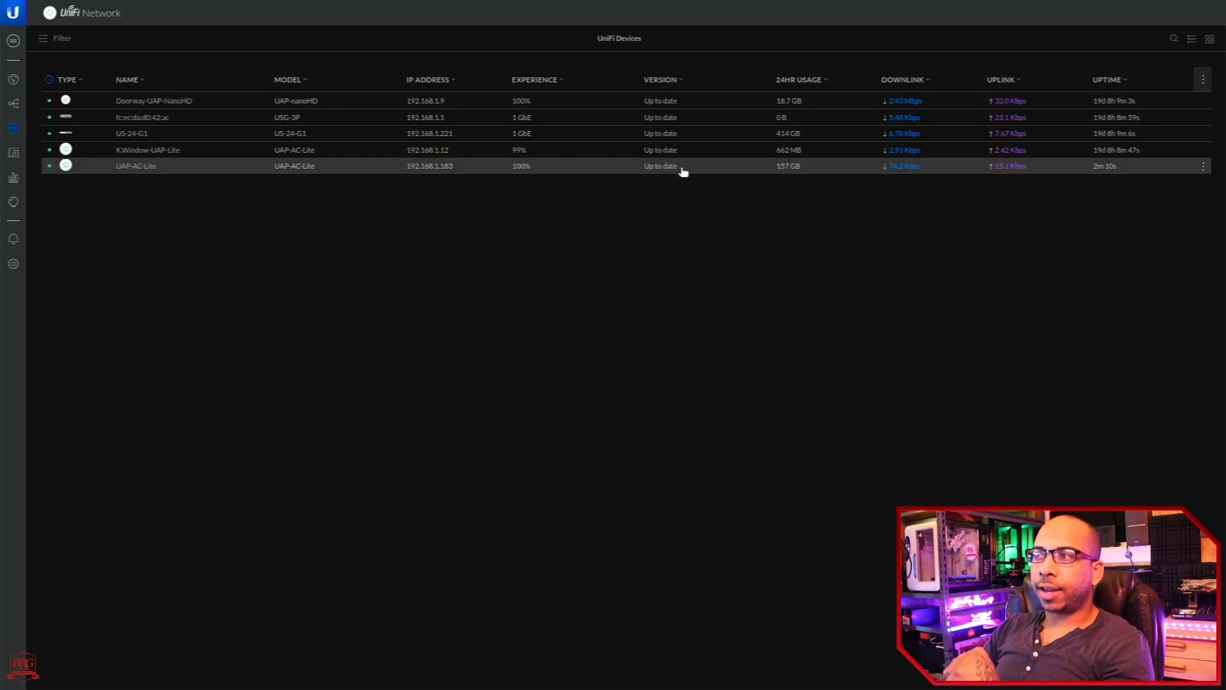